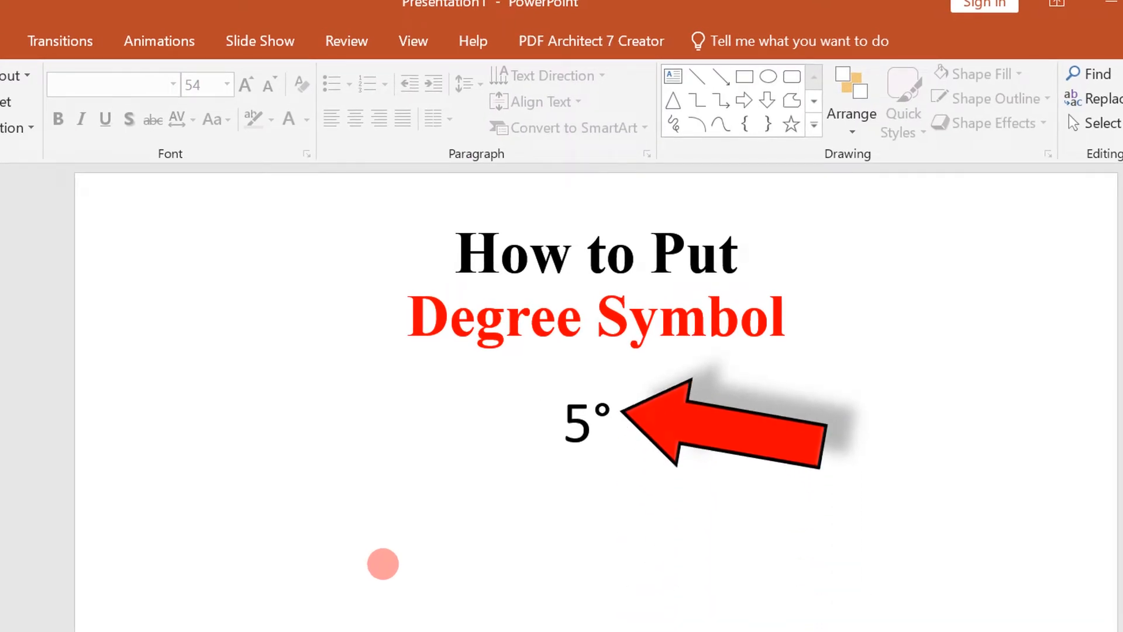
pyautogui.moveTo(487, 520)
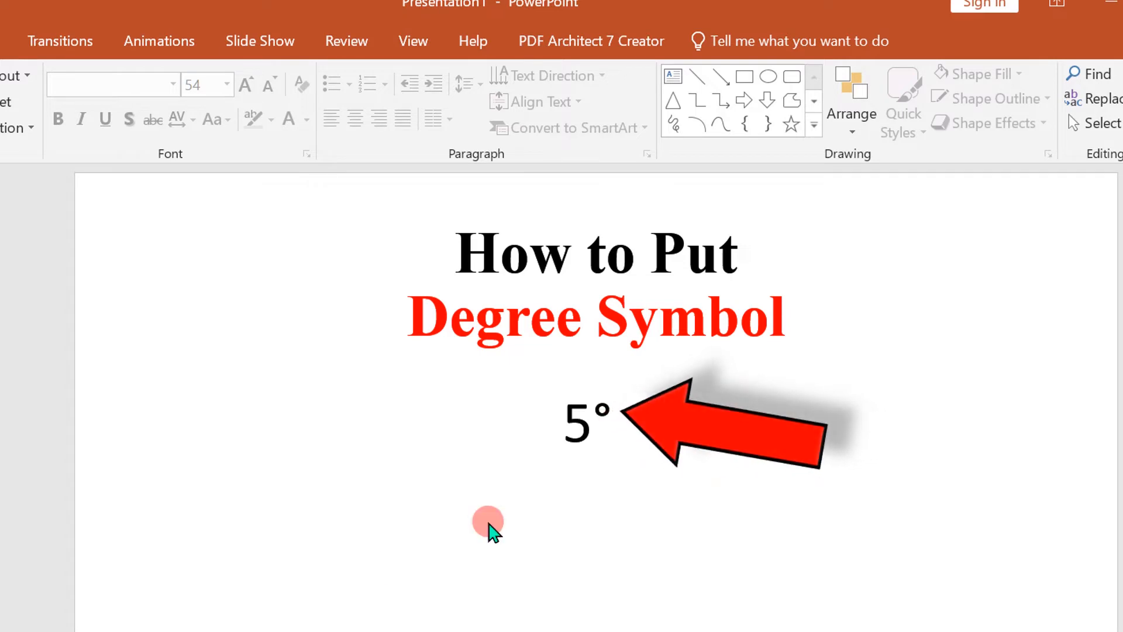
# Step: Delete the degree sign after 5 in the text box below the title
pyautogui.click(589, 416)
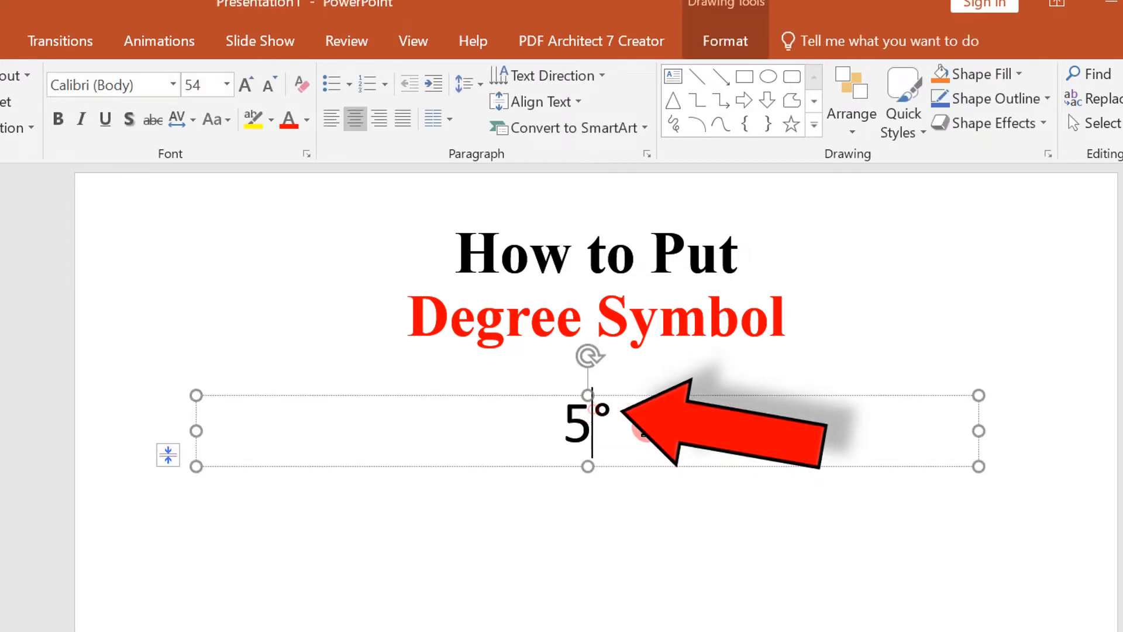
pyautogui.press('Backspace')
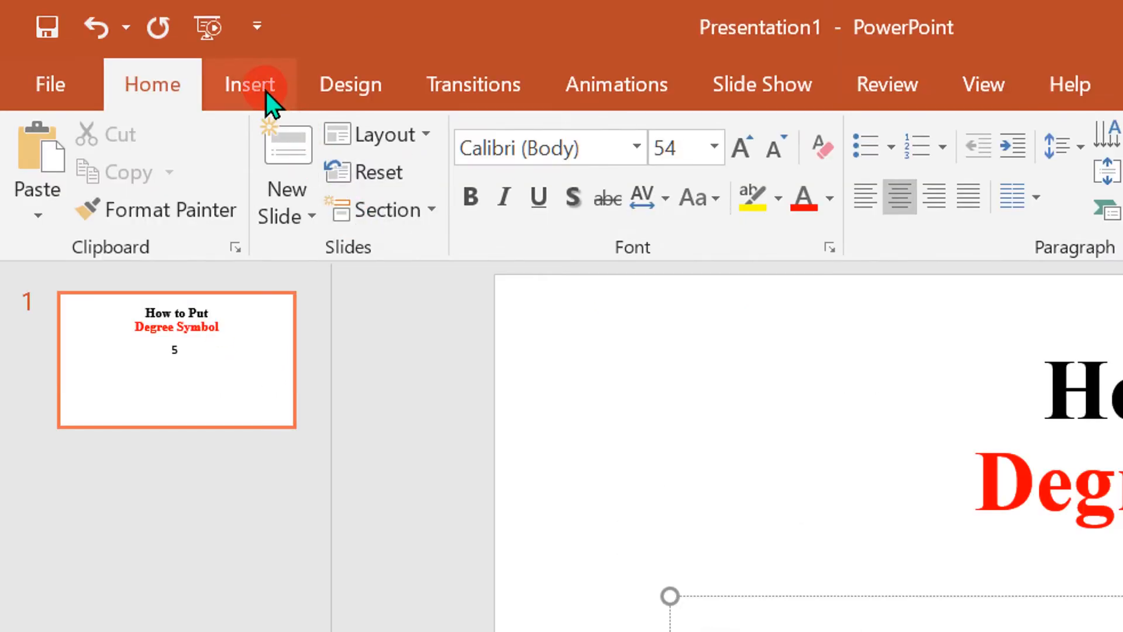
# Step: Open the Symbol dialog from the Insert tab's Symbols group
pyautogui.click(249, 84)
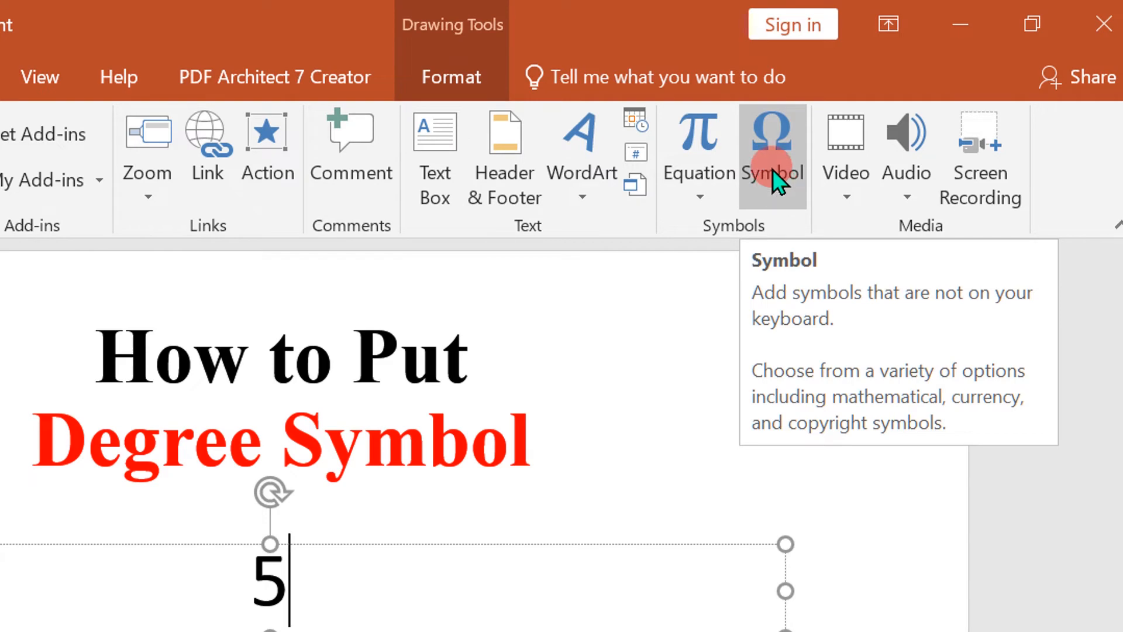
pyautogui.click(772, 154)
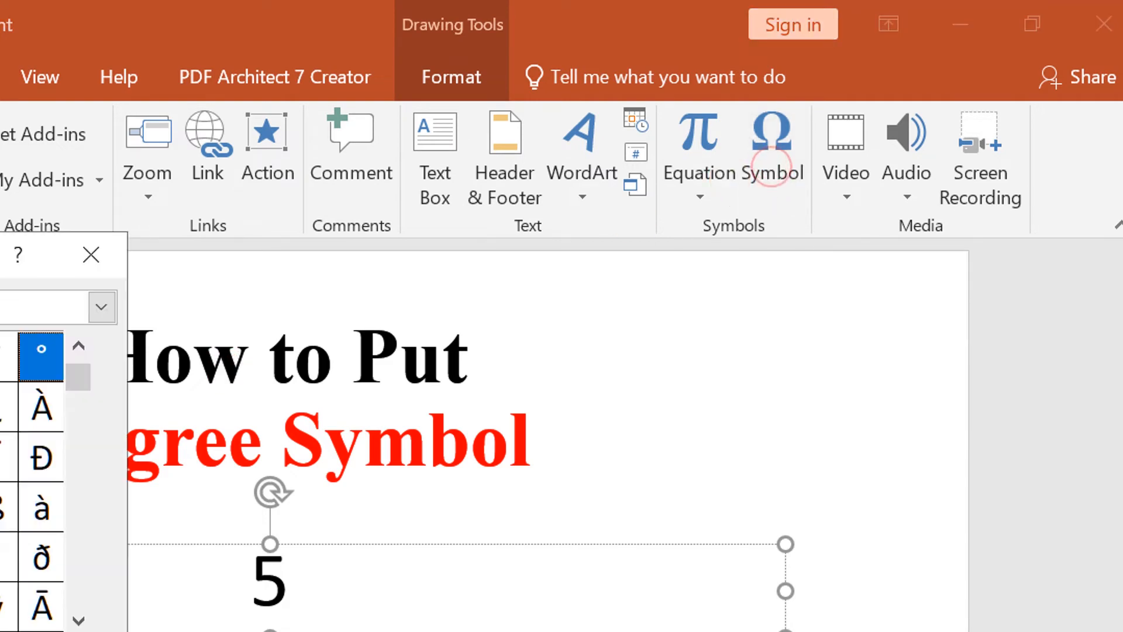
# Step: Set the Symbol dialog's font to (normal text) and subset to Basic Latin
pyautogui.click(770, 151)
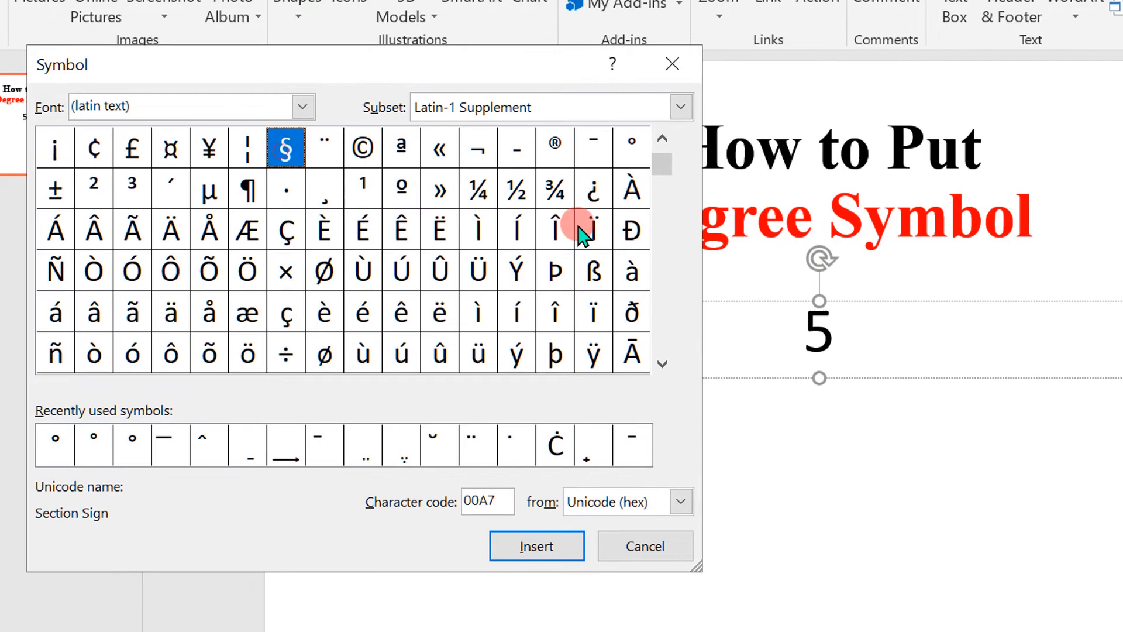
pyautogui.click(301, 105)
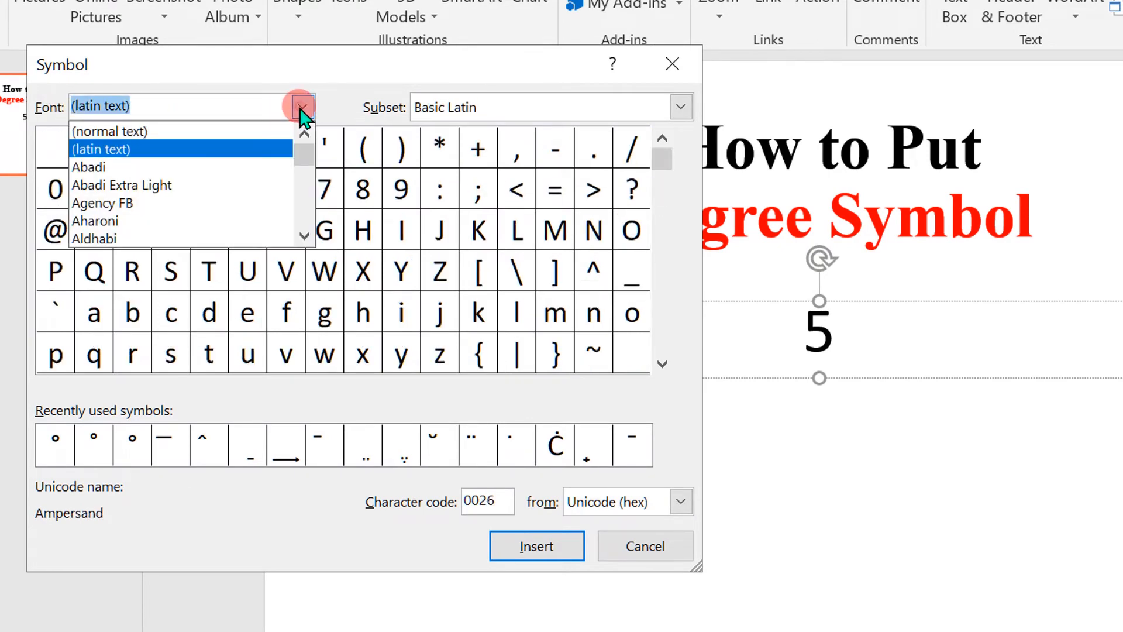
pyautogui.click(109, 130)
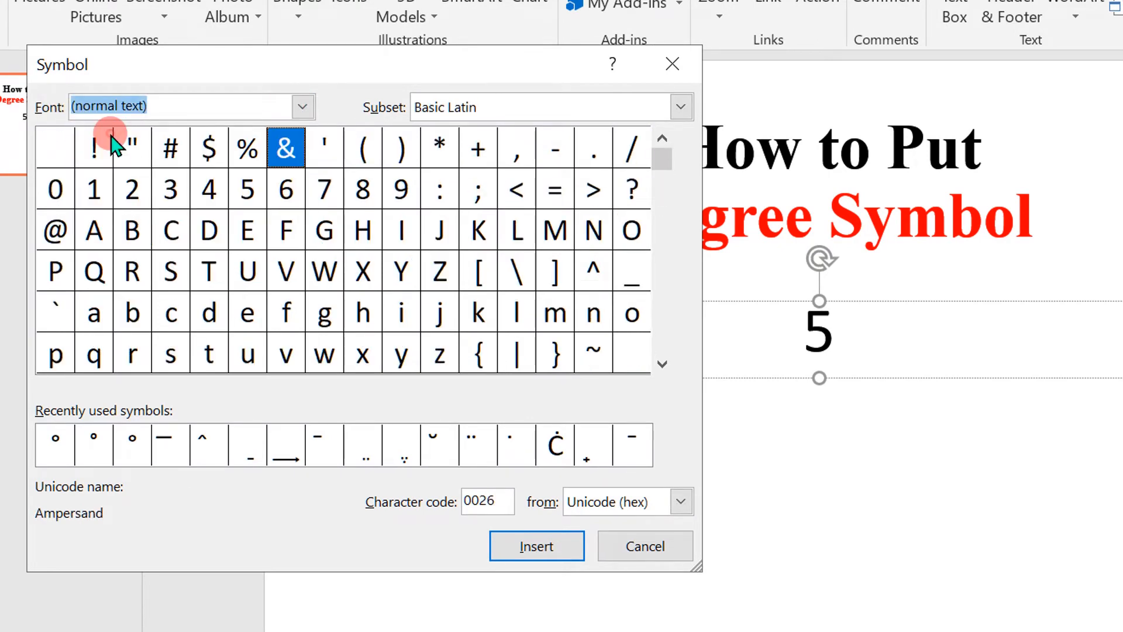
pyautogui.click(680, 107)
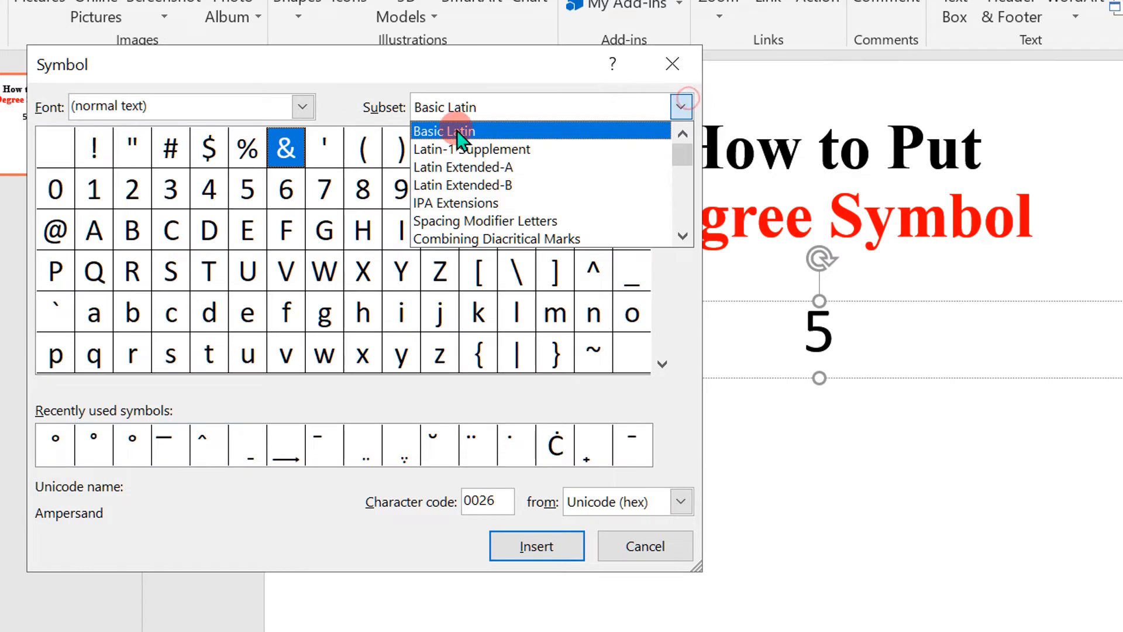
pyautogui.moveTo(434, 141)
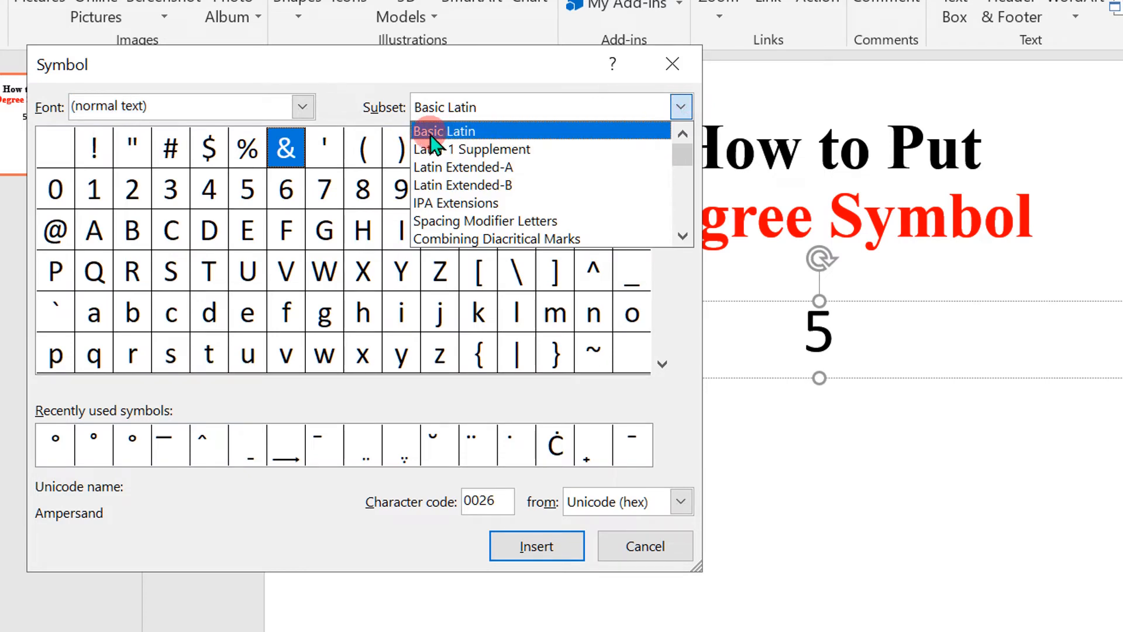
pyautogui.click(453, 131)
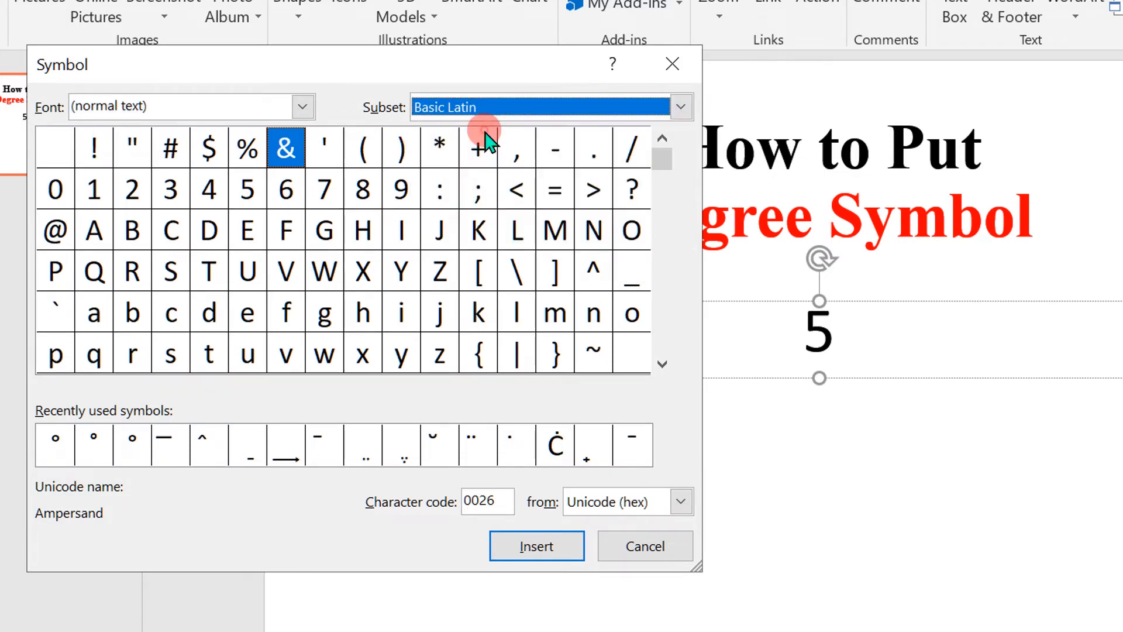
pyautogui.moveTo(659, 361)
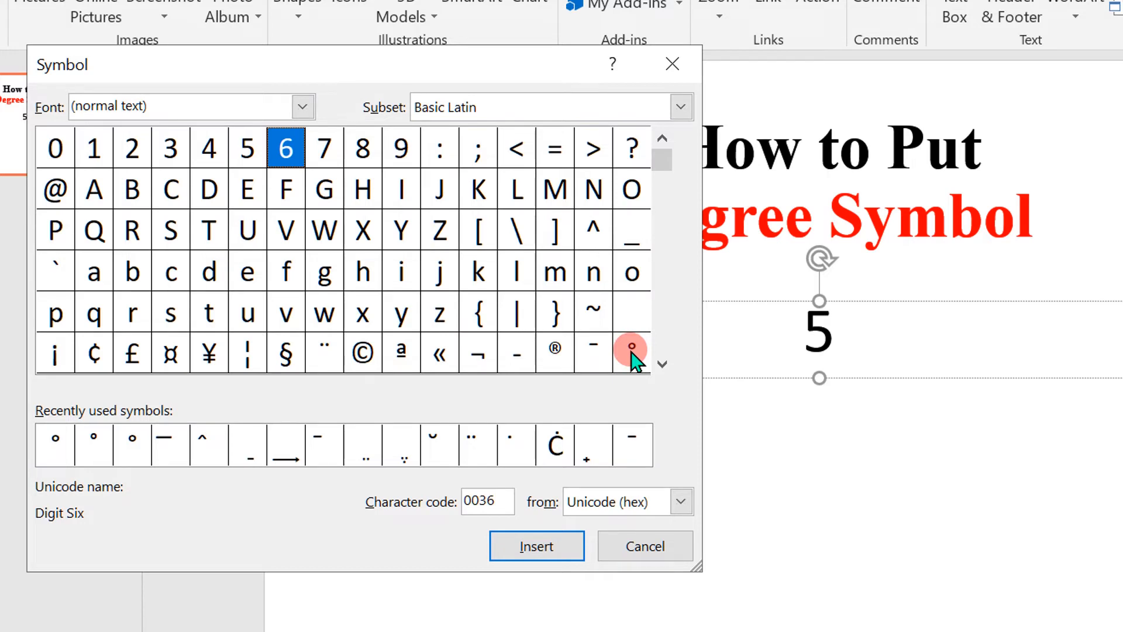
# Step: Select the Degree Sign (00B0) and insert it after 5
pyautogui.click(632, 352)
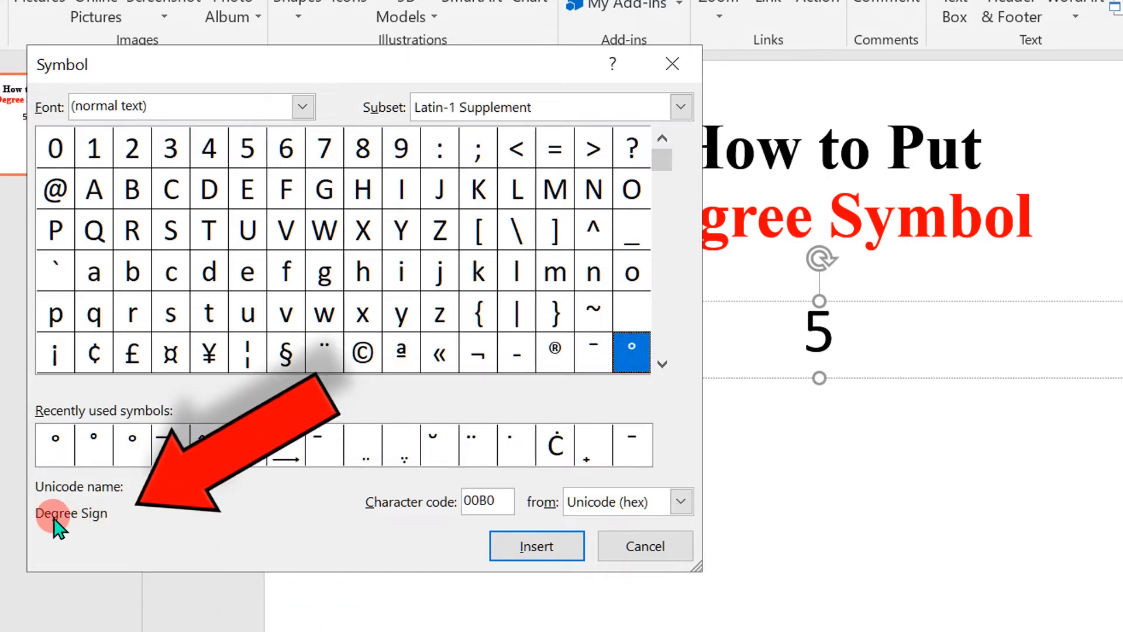
pyautogui.moveTo(79, 523)
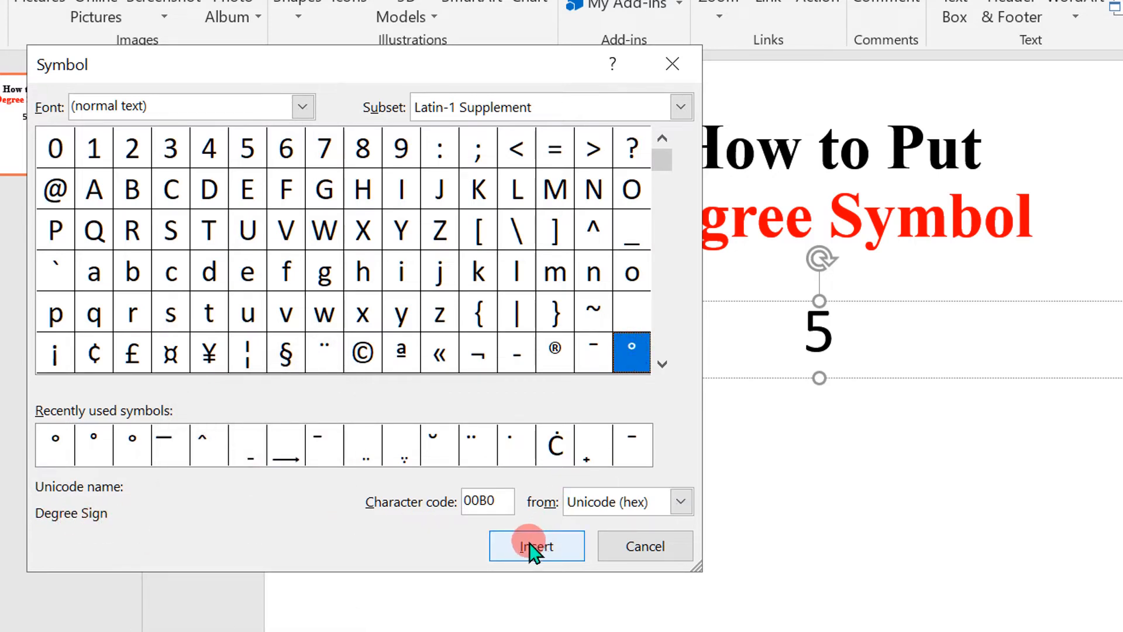
pyautogui.click(536, 545)
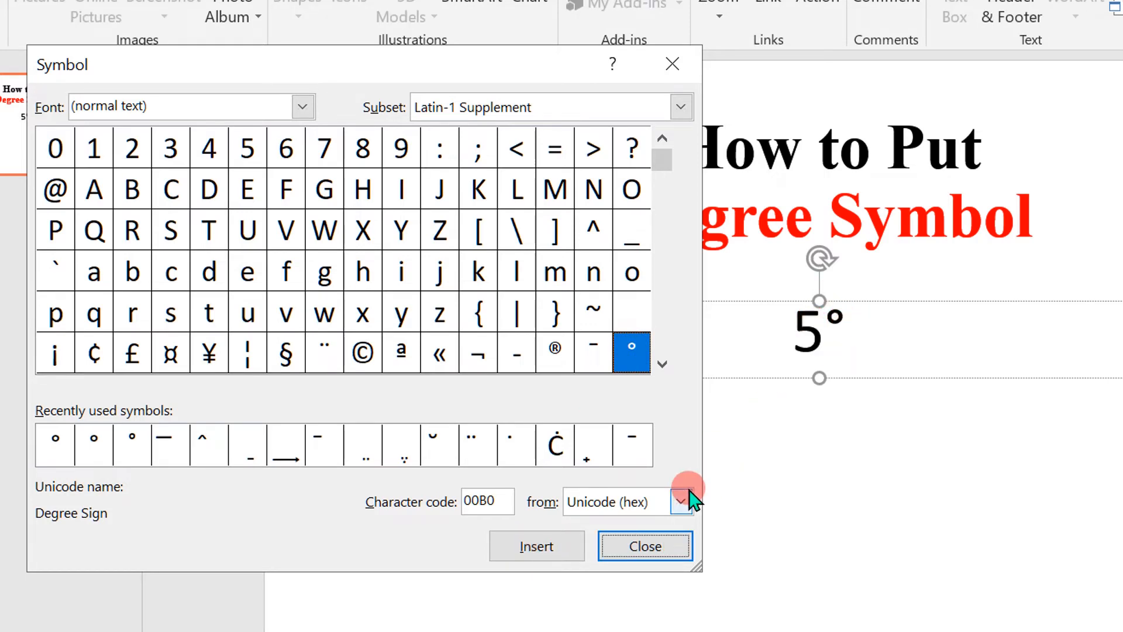
# Step: Close the Symbol dialog, reopen it, and insert the degree sign from recently used symbols
pyautogui.click(644, 546)
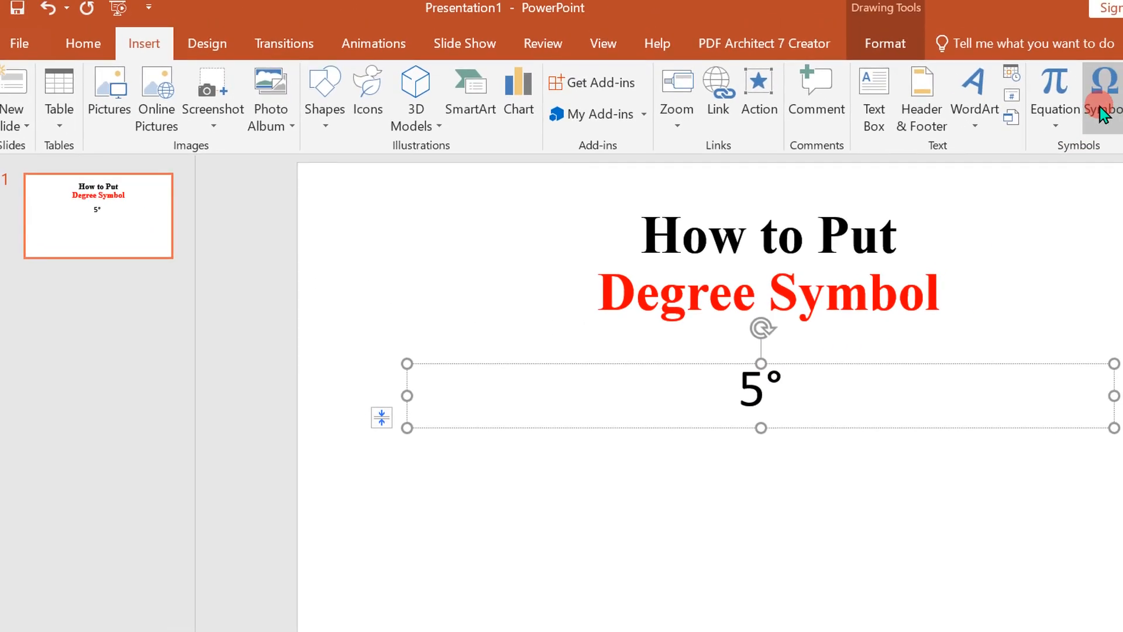
pyautogui.click(1103, 96)
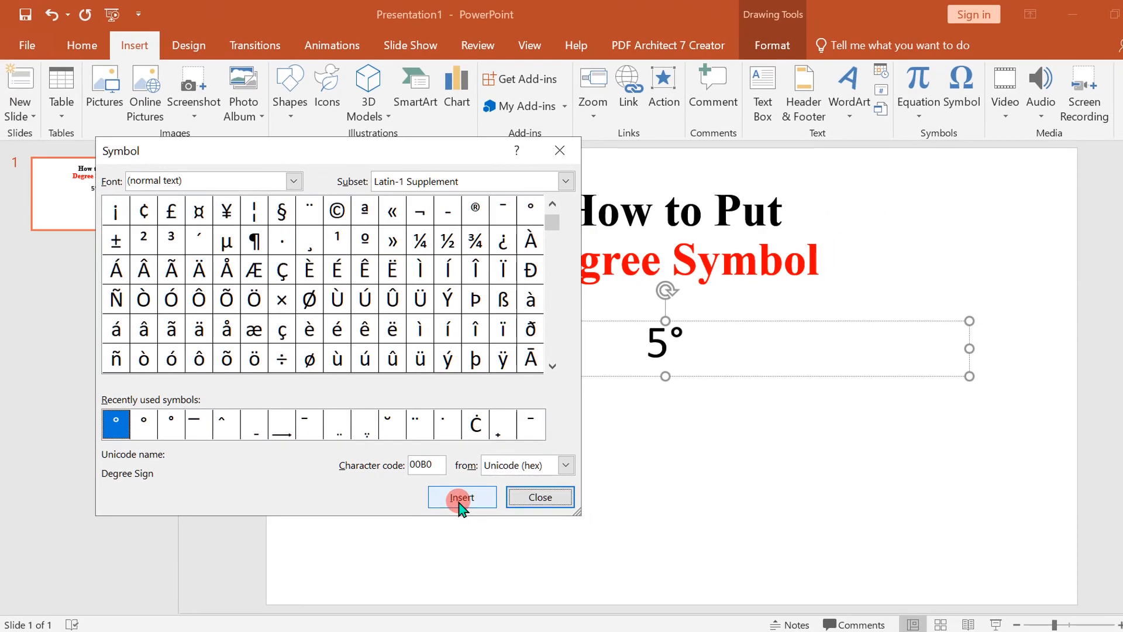
pyautogui.click(462, 497)
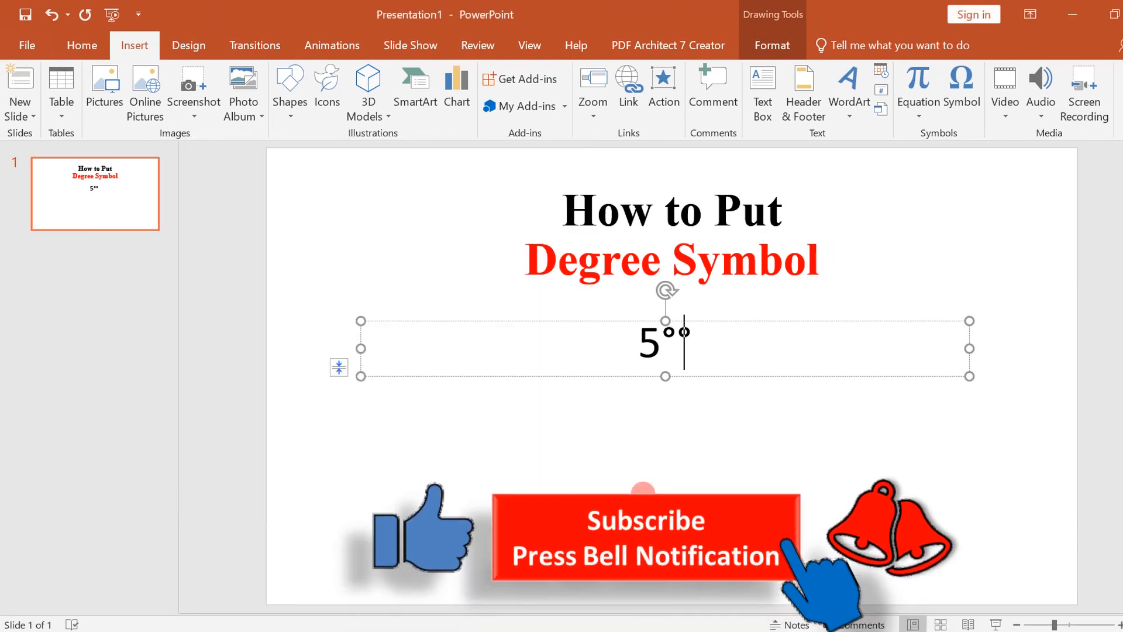